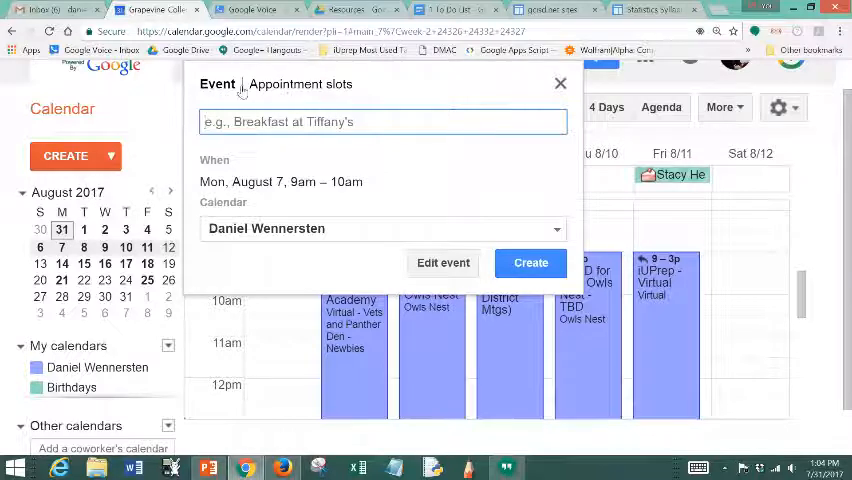
Step: Make the Monday 9–10am entry a 'Tutorials' appointment block offered as 15-minute slots
{"action": "left_click", "coordinate": [304, 84]}
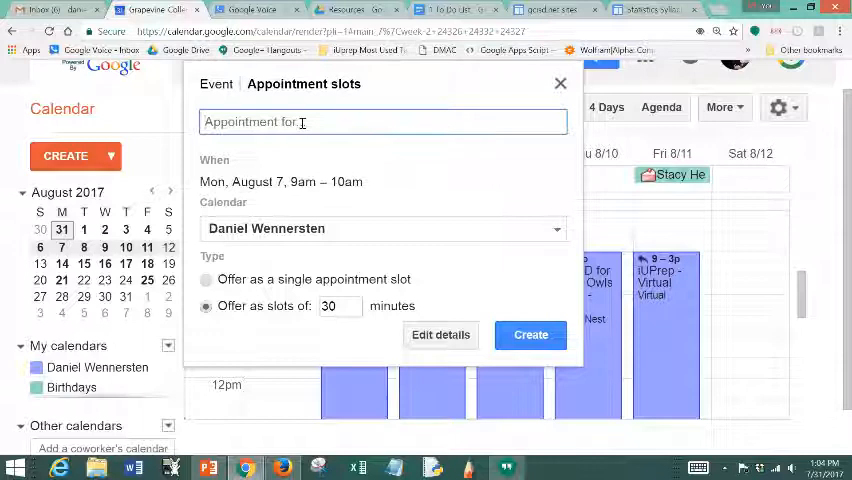
{"action": "type", "text": "Tutorials"}
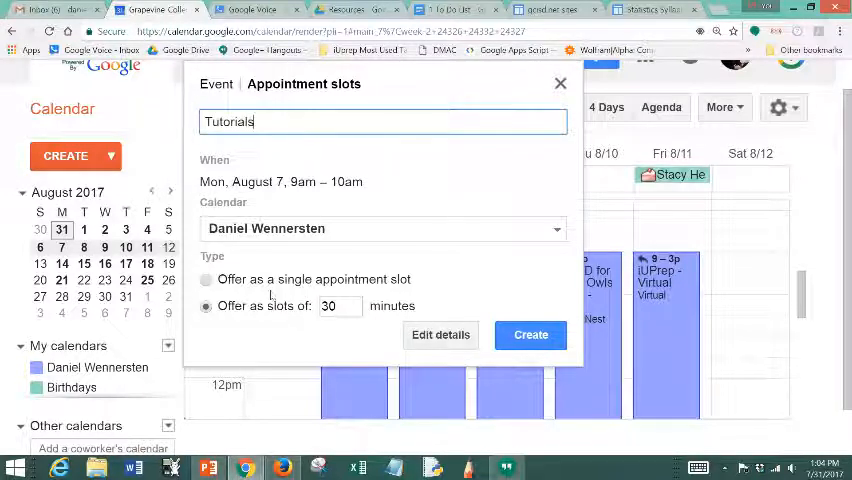
{"action": "left_click", "coordinate": [206, 280]}
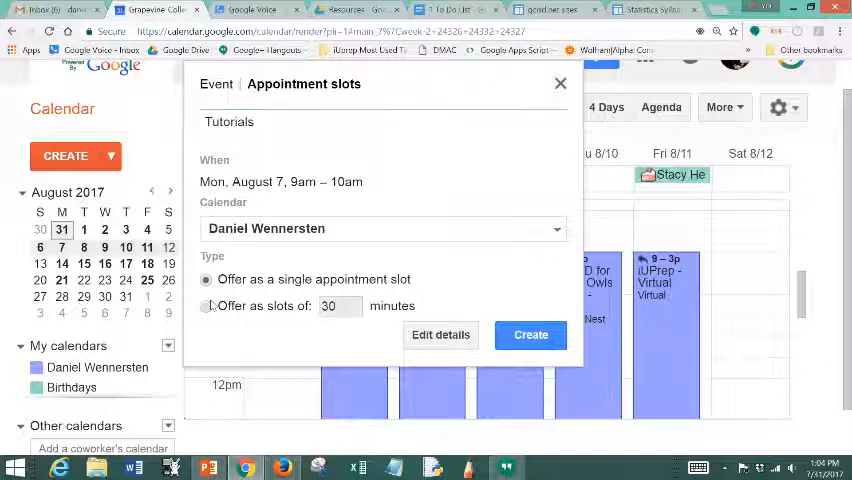
{"action": "left_click", "coordinate": [206, 304]}
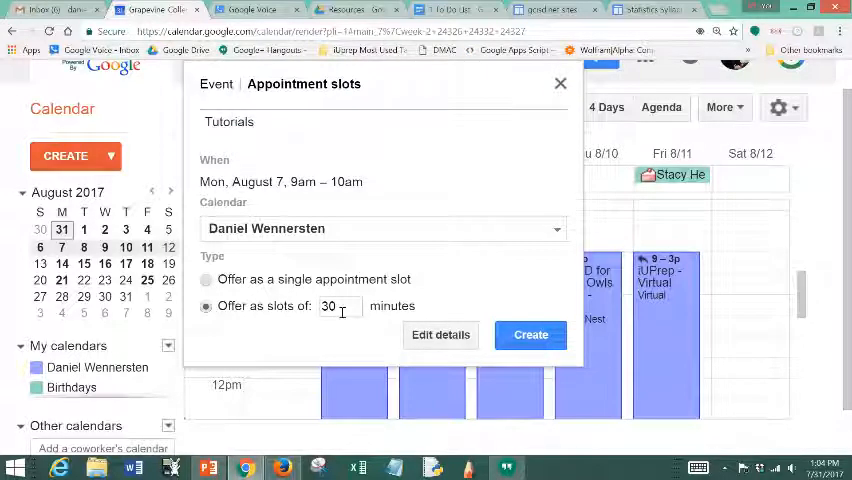
{"action": "left_click", "coordinate": [330, 306]}
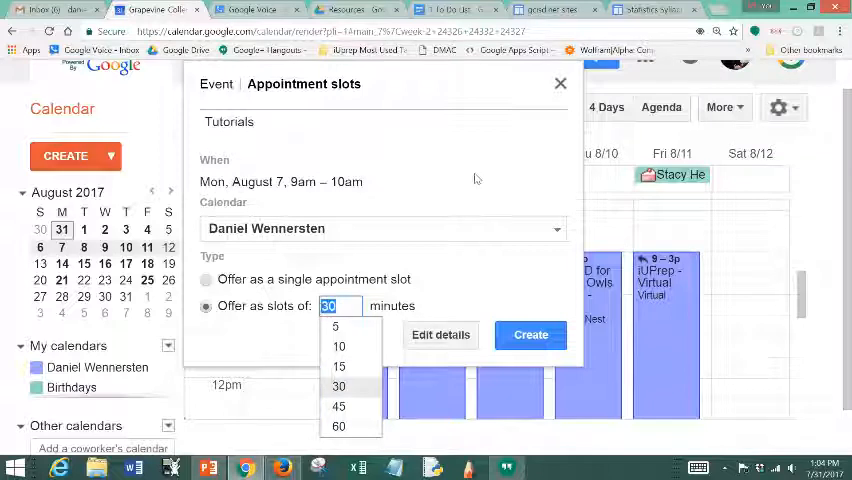
{"action": "left_click", "coordinate": [338, 366]}
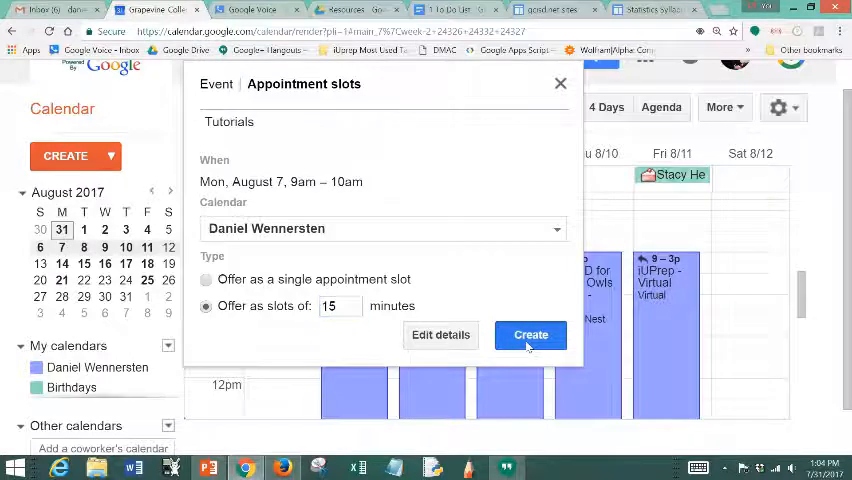
Step: Create the 9–10am block, then a second 'Tutorial' slot block on Monday 12–2pm
{"action": "left_click", "coordinate": [528, 336]}
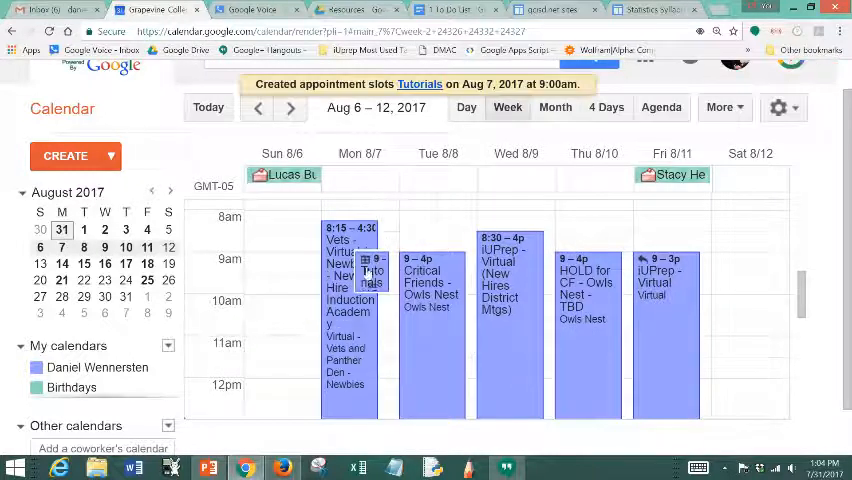
{"action": "scroll", "scroll_direction": "down", "scroll_amount": 3}
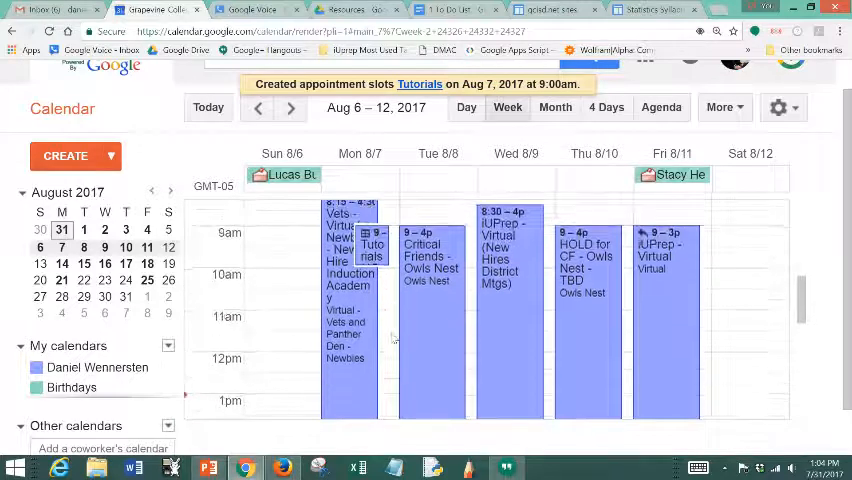
{"action": "scroll", "scroll_direction": "down", "scroll_amount": 3}
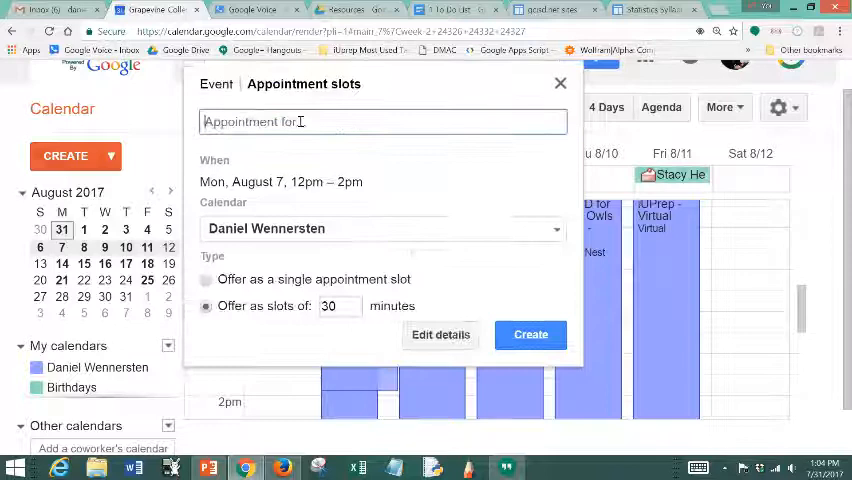
{"action": "type", "text": "Tutorial"}
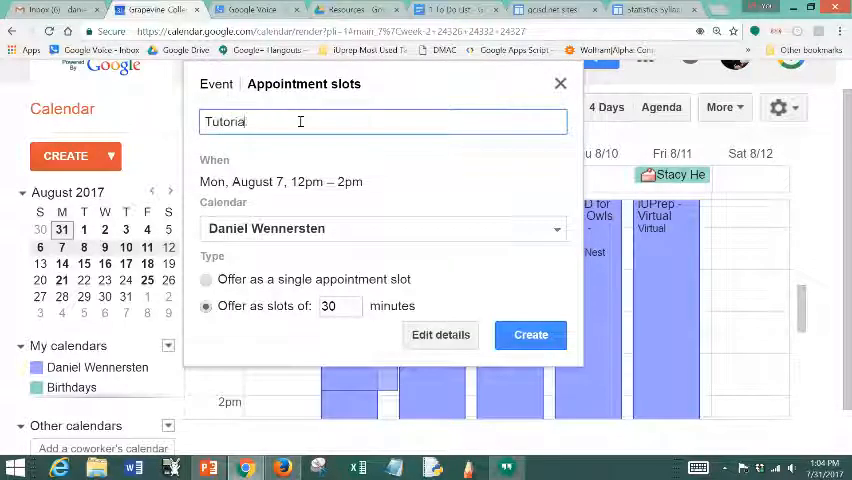
{"action": "left_click", "coordinate": [530, 334]}
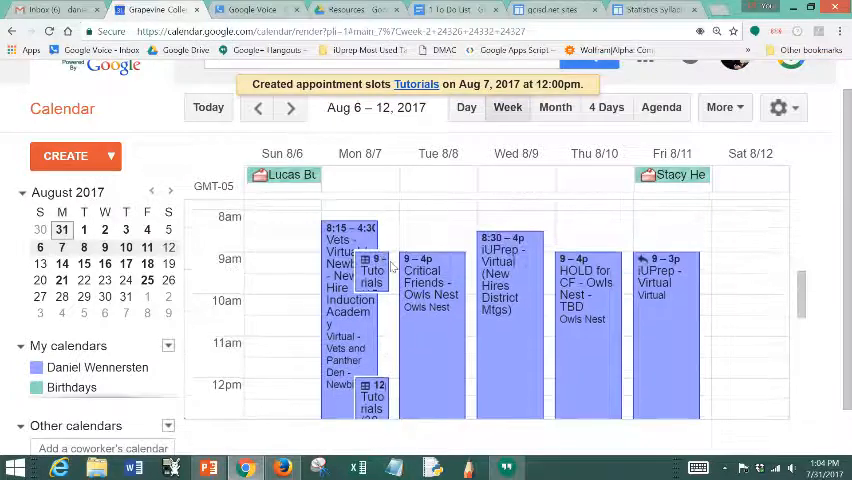
{"action": "scroll", "scroll_direction": "down", "scroll_amount": 3}
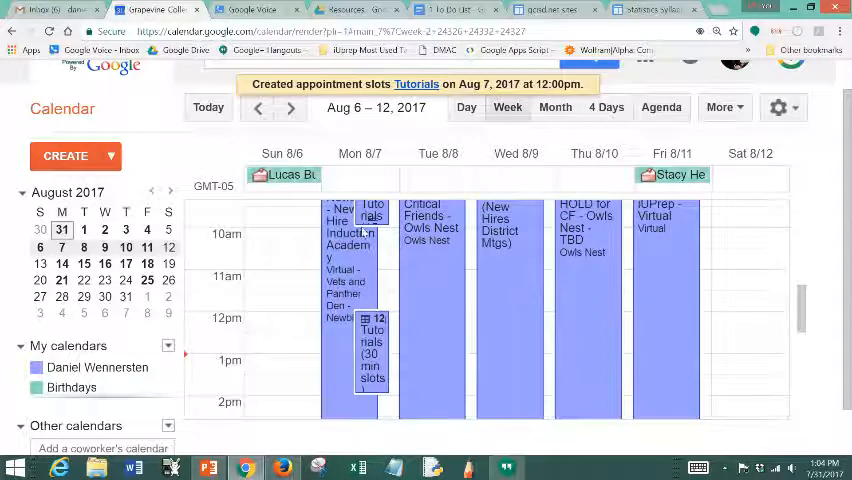
Step: View, close and reopen the details card of Monday's 9am Tutorials block
{"action": "left_click", "coordinate": [368, 212]}
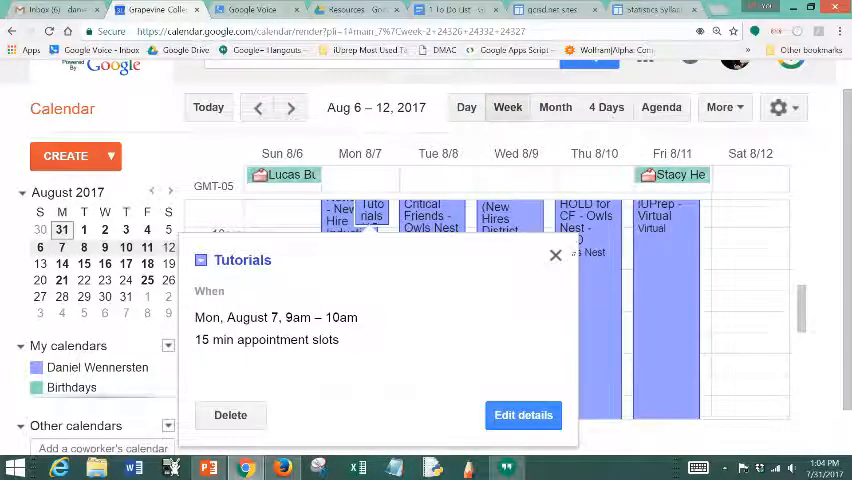
{"action": "left_click", "coordinate": [556, 256]}
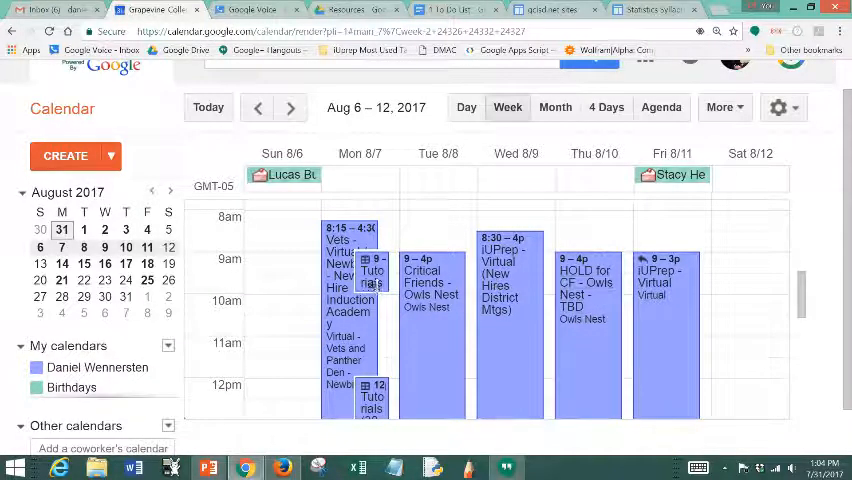
{"action": "left_click", "coordinate": [372, 270]}
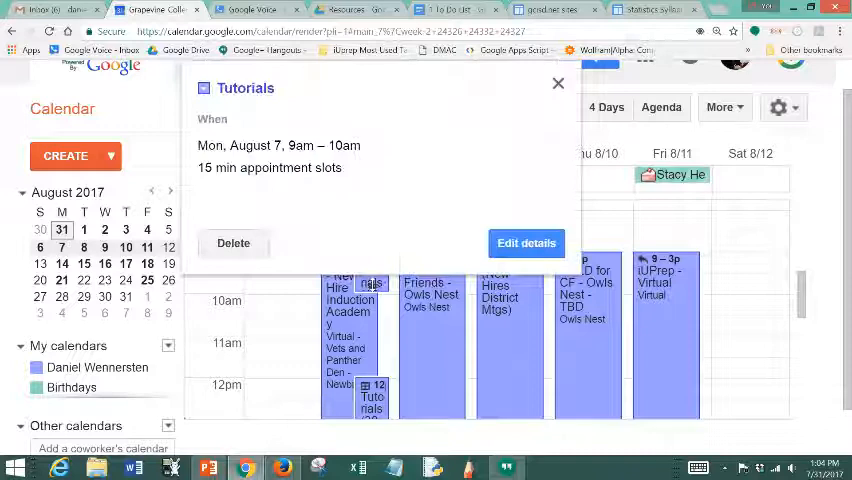
Step: In the block's full settings, select and copy the calendar's appointment page URL
{"action": "left_click", "coordinate": [526, 244]}
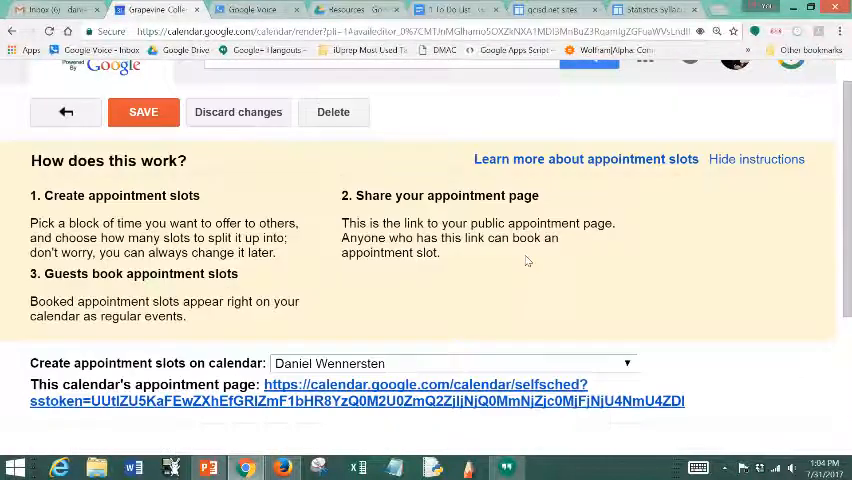
{"action": "scroll", "scroll_direction": "down", "scroll_amount": 3}
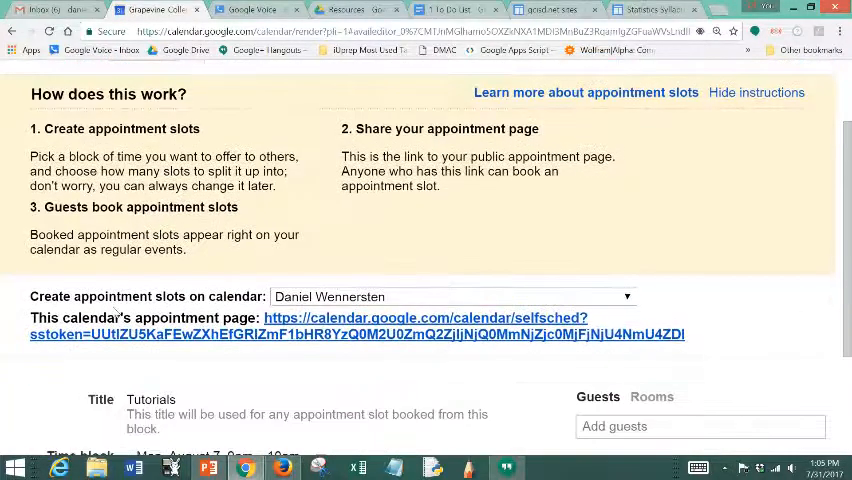
{"action": "mouse_move", "coordinate": [380, 332]}
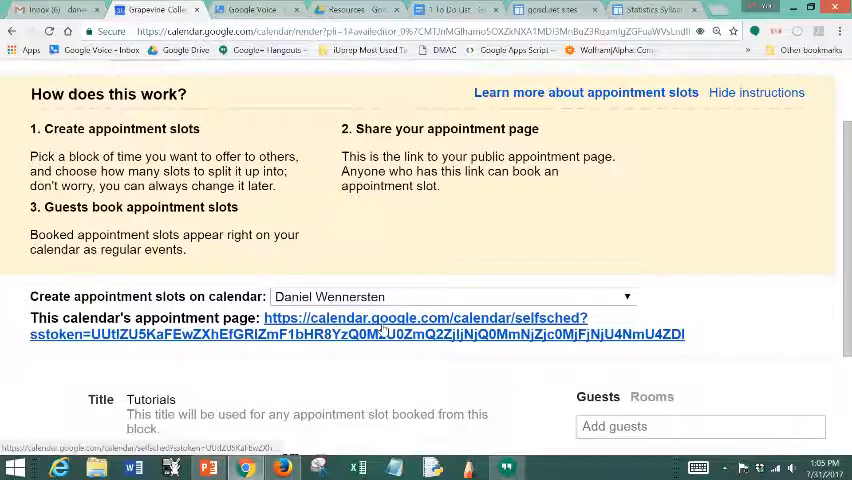
{"action": "left_click_drag", "start_coordinate": [260, 318], "coordinate": [684, 334]}
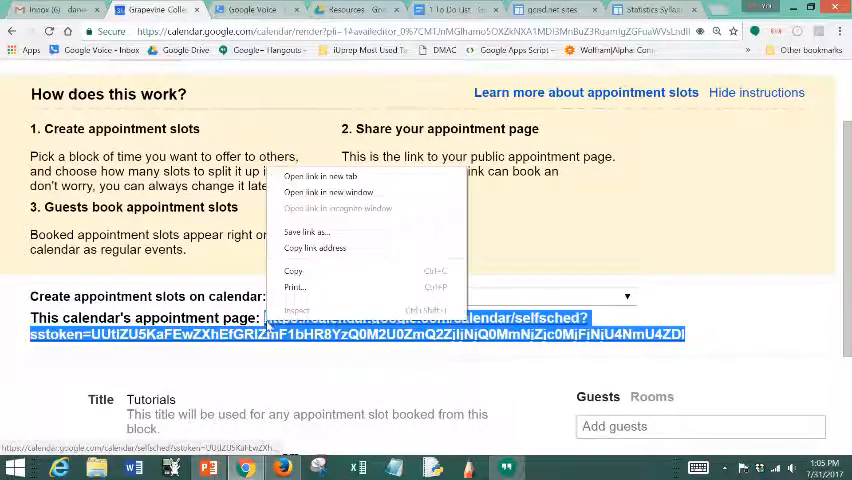
{"action": "left_click", "coordinate": [308, 276]}
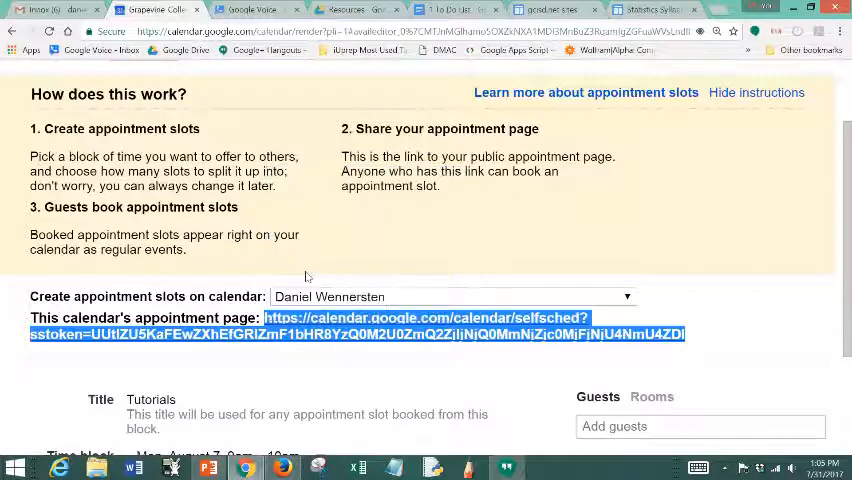
{"action": "scroll", "scroll_direction": "down", "scroll_amount": 3}
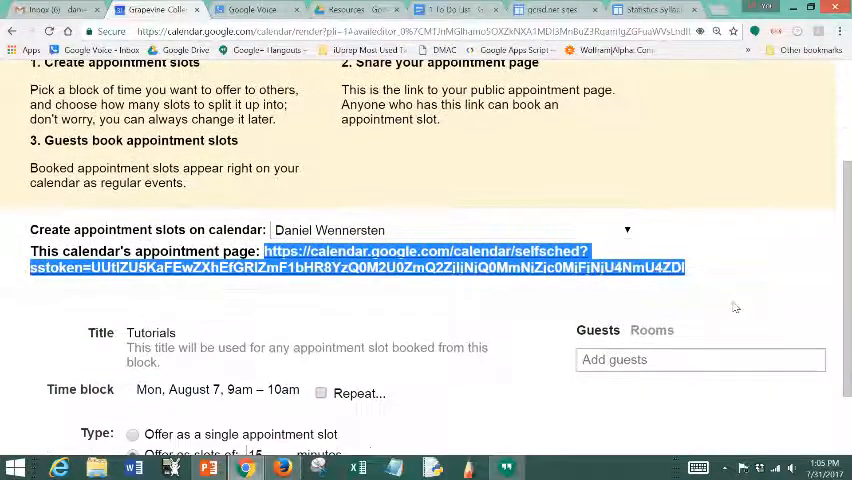
{"action": "scroll", "scroll_direction": "down", "scroll_amount": 3}
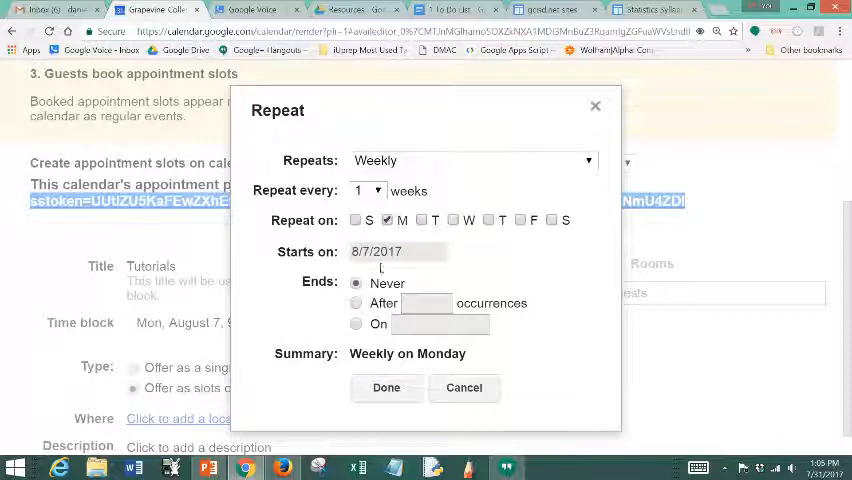
{"action": "mouse_move", "coordinate": [446, 260]}
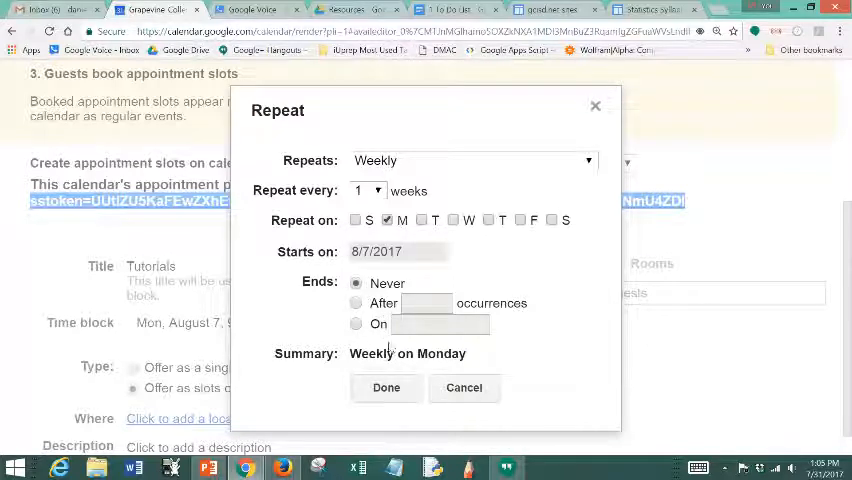
{"action": "left_click", "coordinate": [464, 388]}
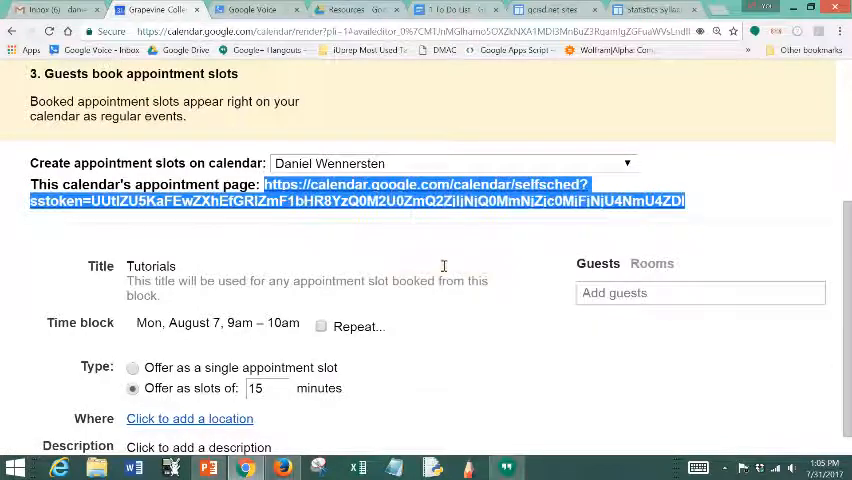
{"action": "left_click", "coordinate": [670, 12]}
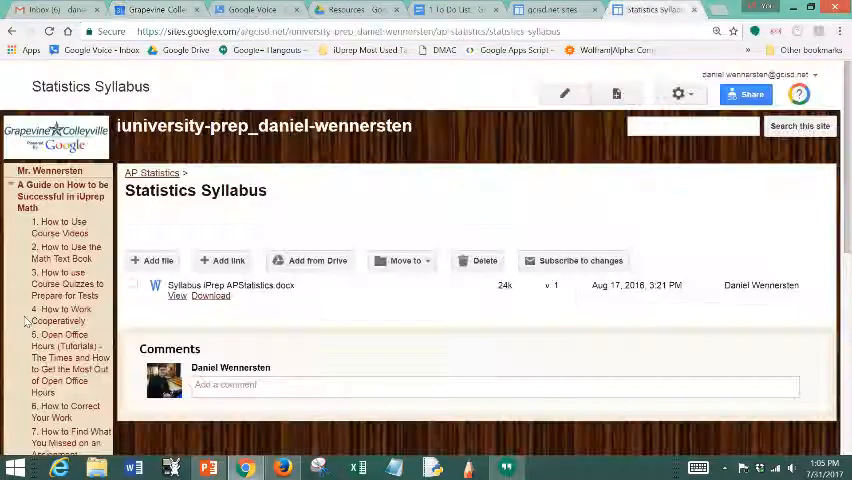
Step: Go to the zHTML Test Page from the site's sidebar navigation
{"action": "scroll", "scroll_direction": "down", "scroll_amount": 3}
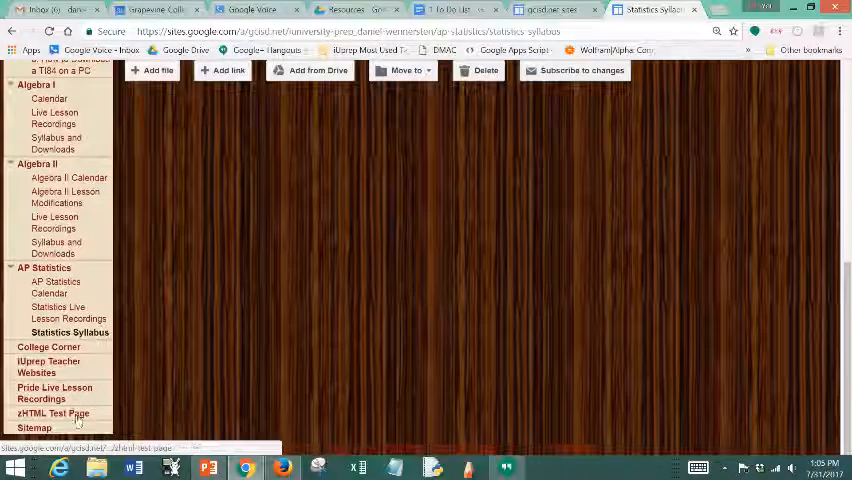
{"action": "left_click", "coordinate": [52, 412]}
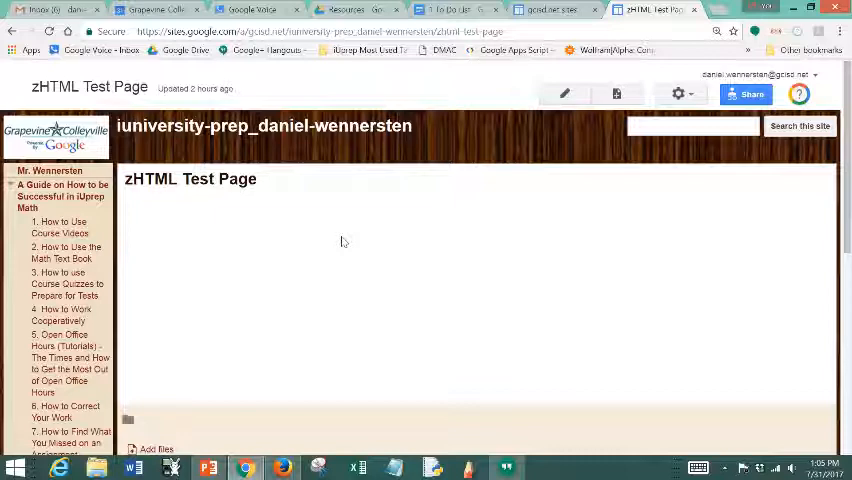
{"action": "mouse_move", "coordinate": [340, 240]}
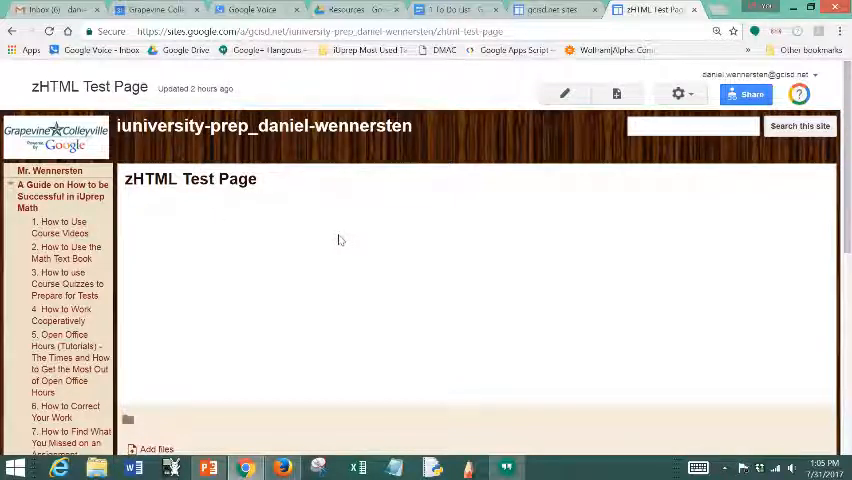
{"action": "mouse_move", "coordinate": [564, 92]}
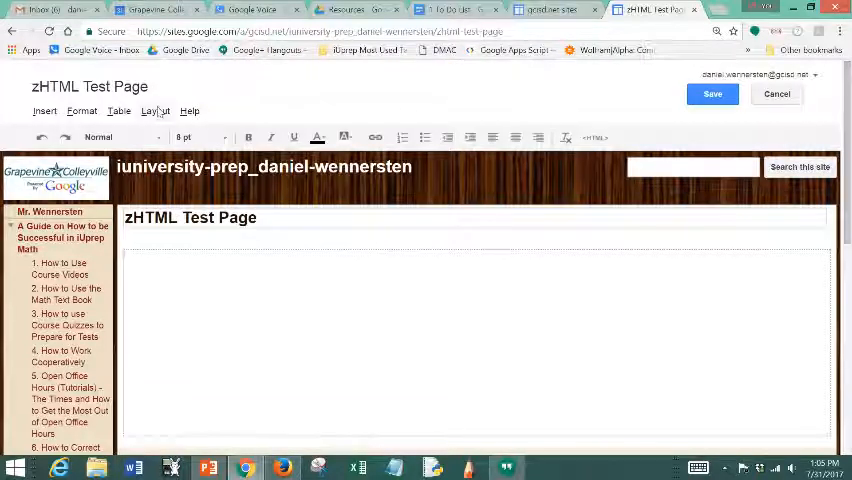
{"action": "mouse_move", "coordinate": [44, 112]}
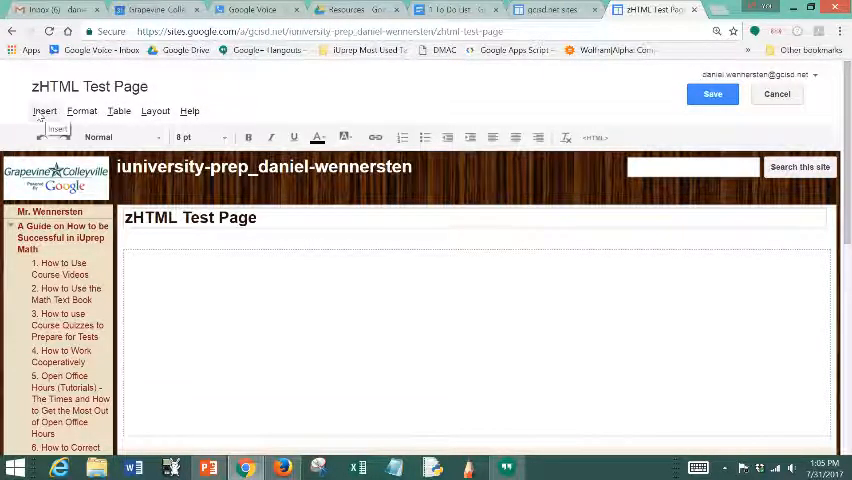
Step: Choose More gadgets... from the Insert menu to browse the gadget gallery
{"action": "left_click", "coordinate": [44, 112]}
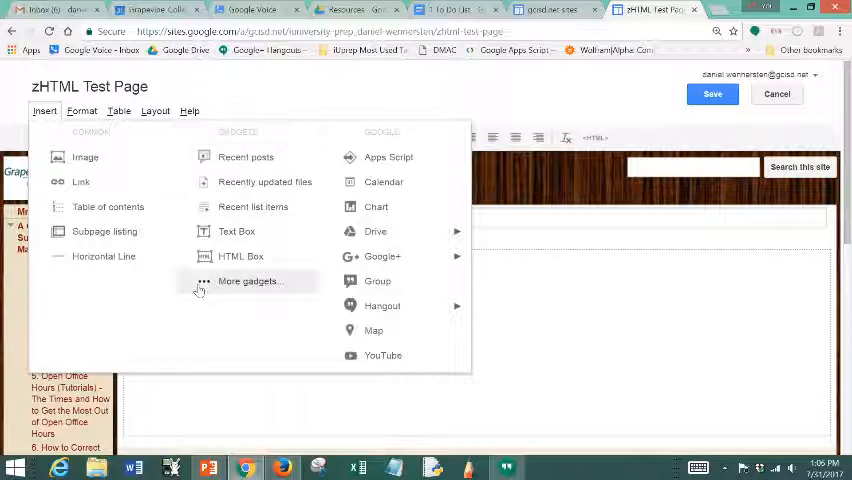
{"action": "left_click", "coordinate": [248, 280]}
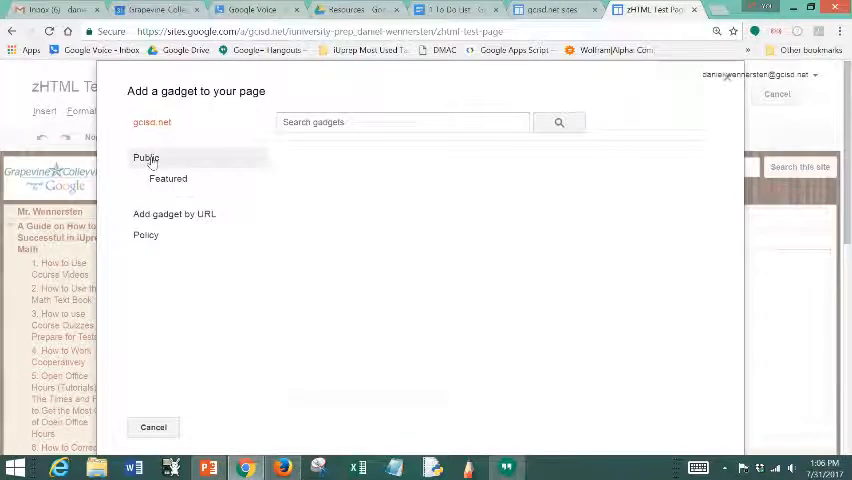
Step: Select the public Include gadget (iframe) for the page
{"action": "left_click", "coordinate": [146, 158]}
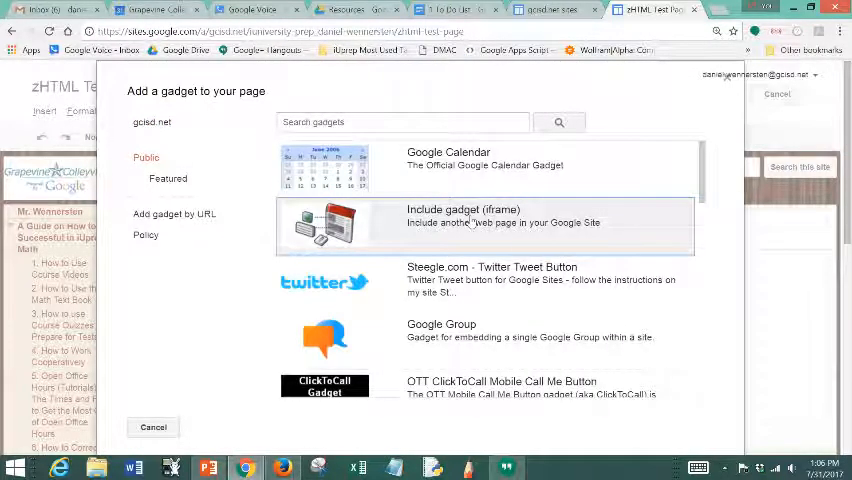
{"action": "left_click", "coordinate": [464, 216]}
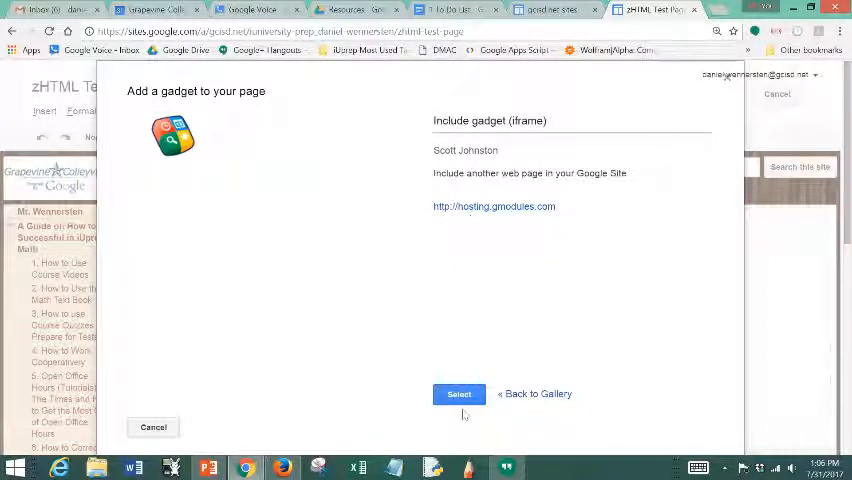
{"action": "left_click", "coordinate": [458, 392]}
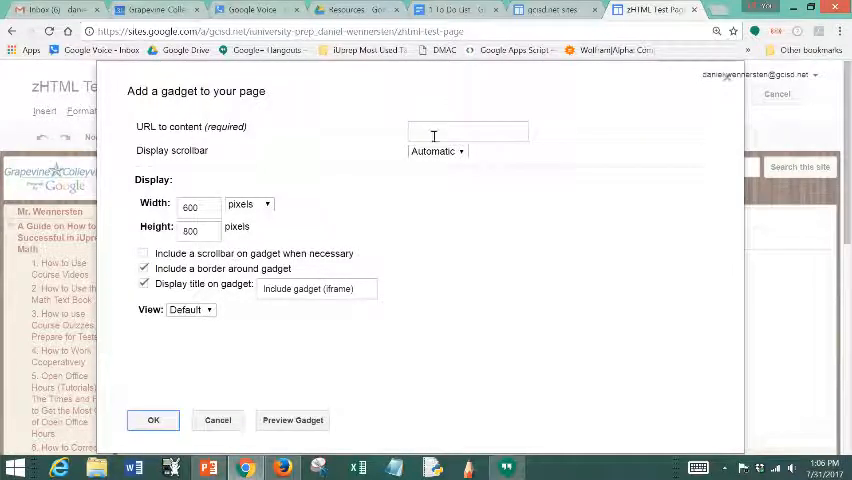
Step: Set the calendar appointment URL as content, allow a scrollbar, and preview the gadget
{"action": "left_click", "coordinate": [468, 132]}
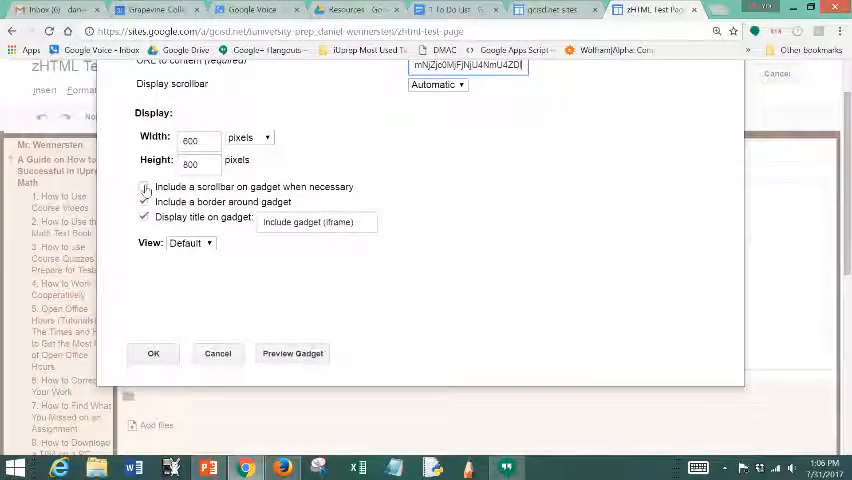
{"action": "left_click", "coordinate": [144, 188]}
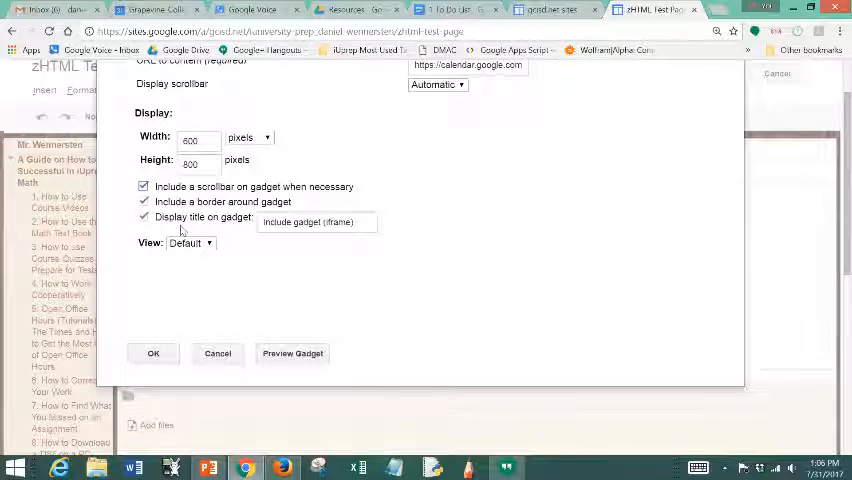
{"action": "mouse_move", "coordinate": [292, 360]}
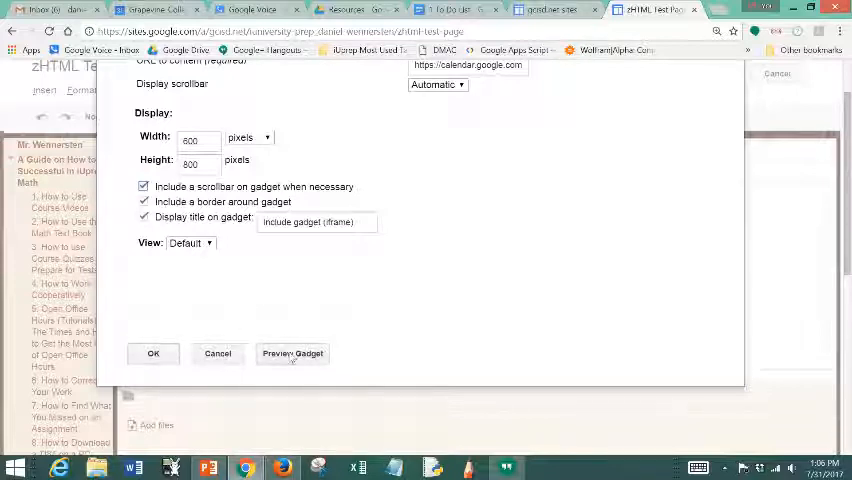
{"action": "left_click", "coordinate": [292, 352]}
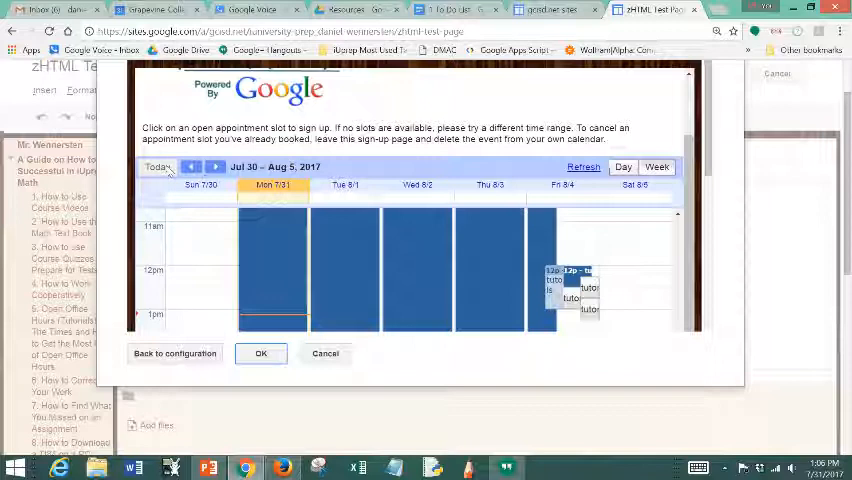
Step: Confirm the preview to insert the iframe gadget on the page
{"action": "left_click", "coordinate": [214, 168]}
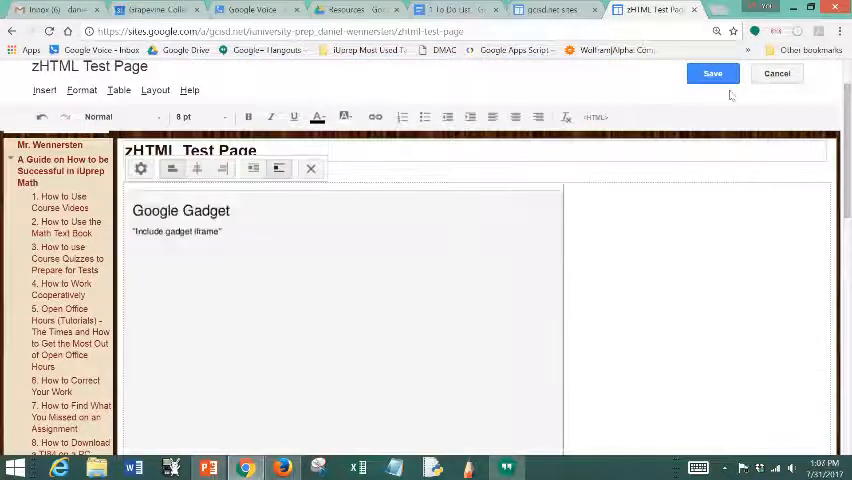
Step: Save the page and view the embedded appointment-slot calendar
{"action": "left_click", "coordinate": [712, 72]}
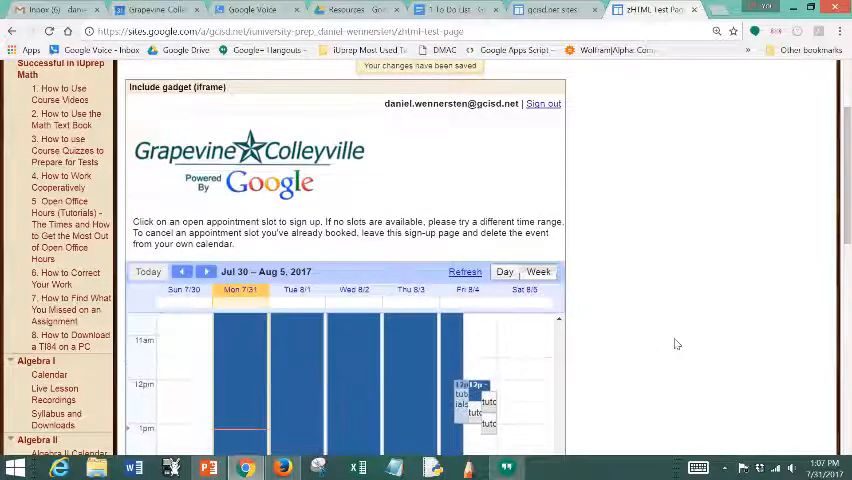
{"action": "scroll", "scroll_direction": "down", "scroll_amount": 3}
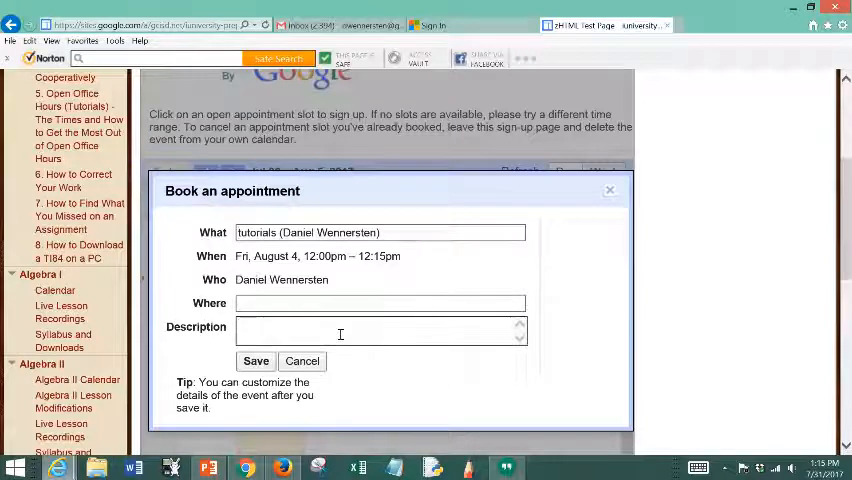
Step: Book the Friday, August 4 noon slot with the description 'Tutorials for Fred' and save it
{"action": "type", "text": "Tutorials for Fred"}
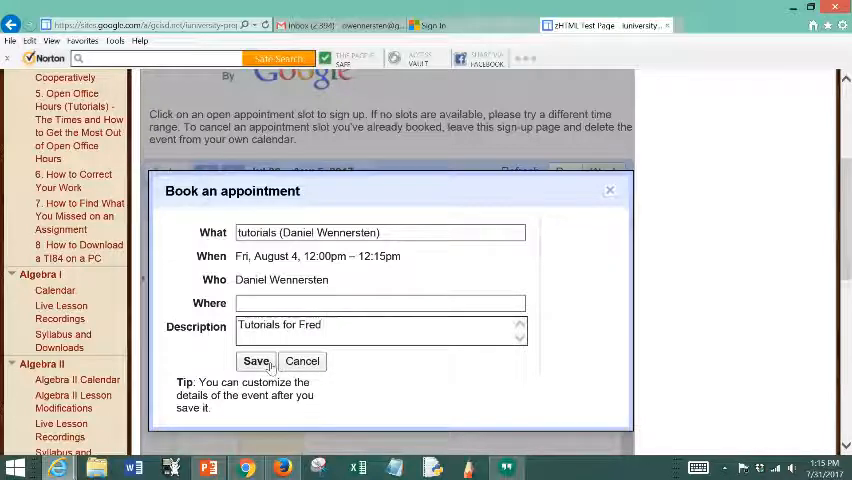
{"action": "left_click", "coordinate": [256, 362]}
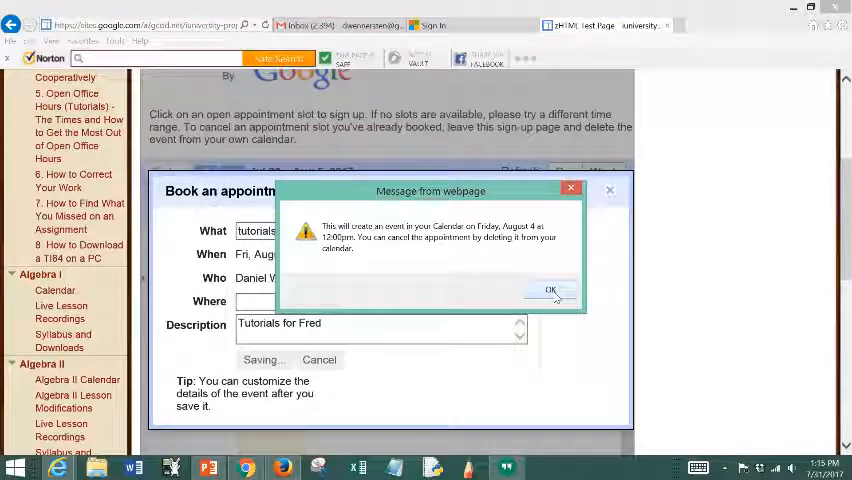
Step: Accept the calendar-event message and dismiss the 'Book an appointment' saved notice
{"action": "left_click", "coordinate": [552, 290]}
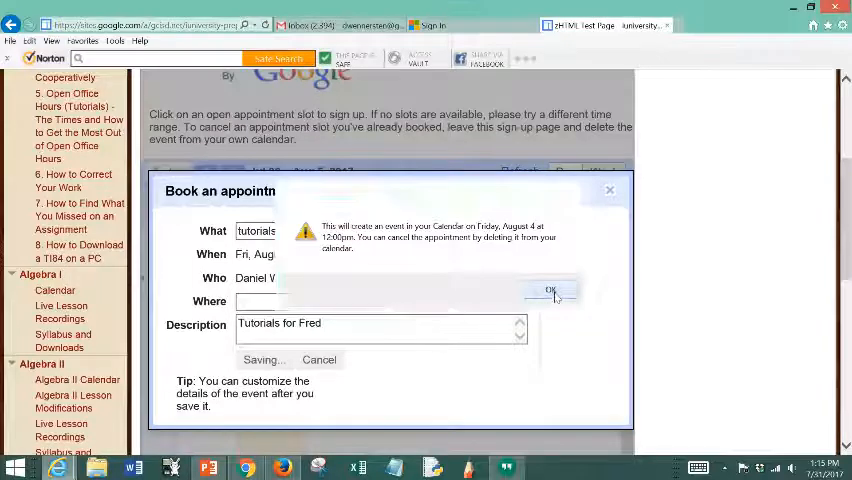
{"action": "left_click", "coordinate": [550, 288]}
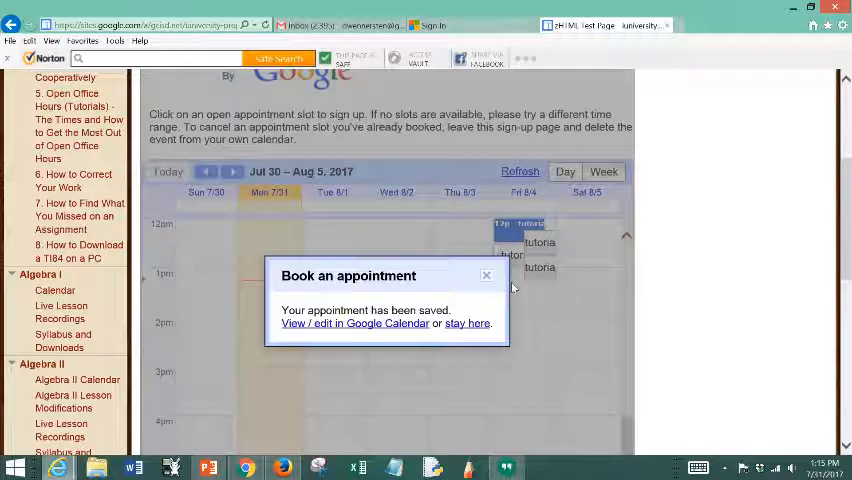
{"action": "mouse_move", "coordinate": [510, 288]}
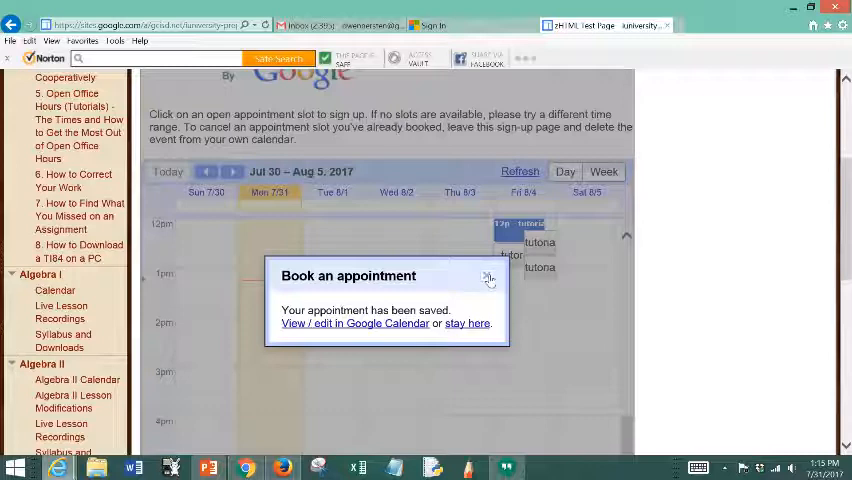
{"action": "left_click", "coordinate": [488, 276]}
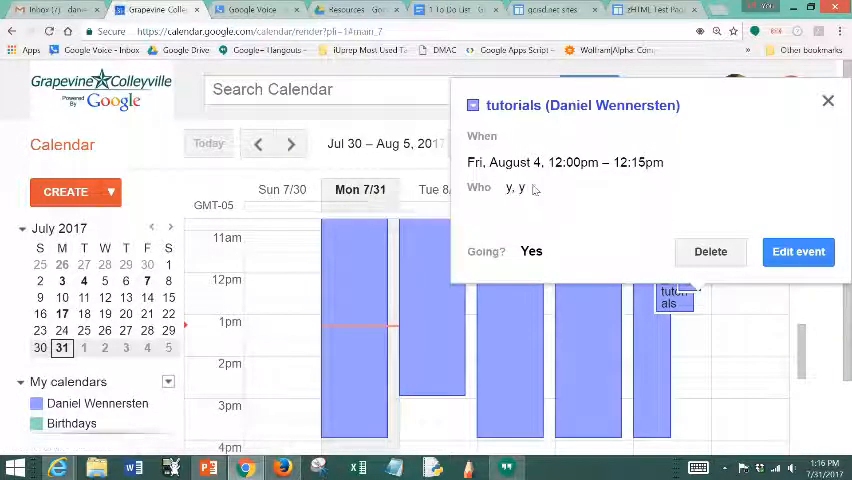
{"action": "mouse_move", "coordinate": [510, 188]}
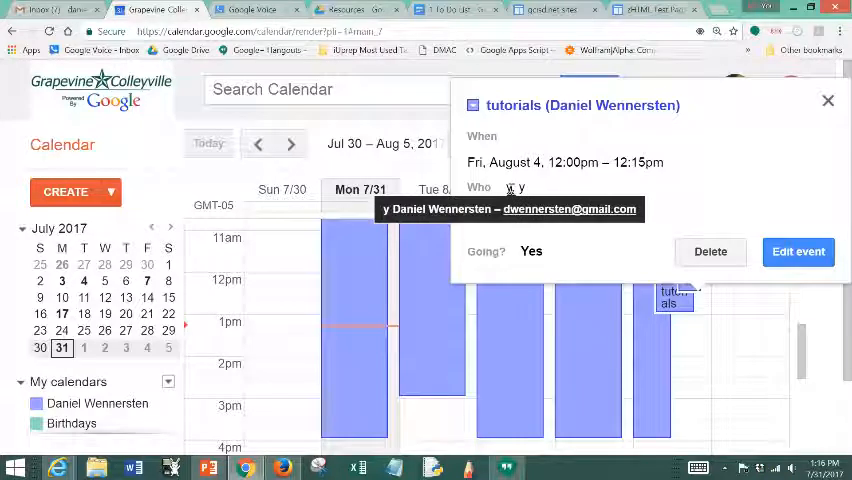